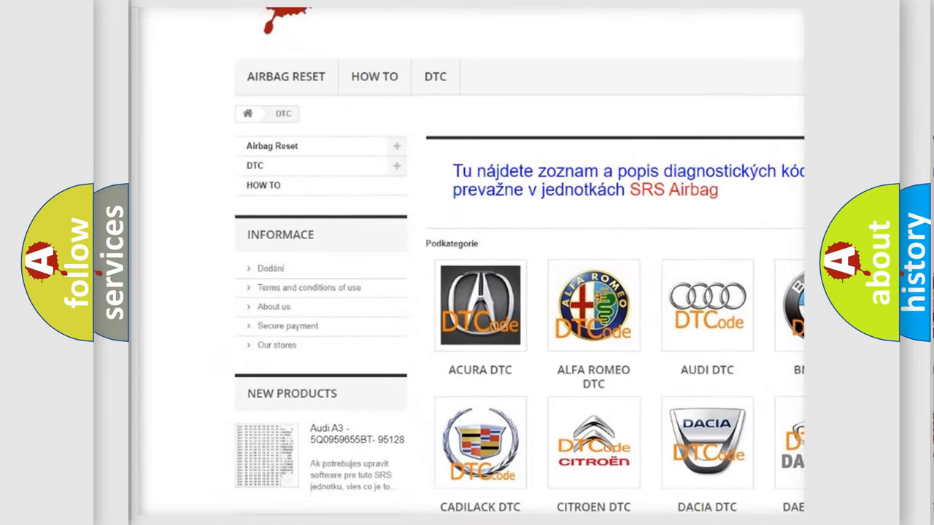
scroll("down", 3)
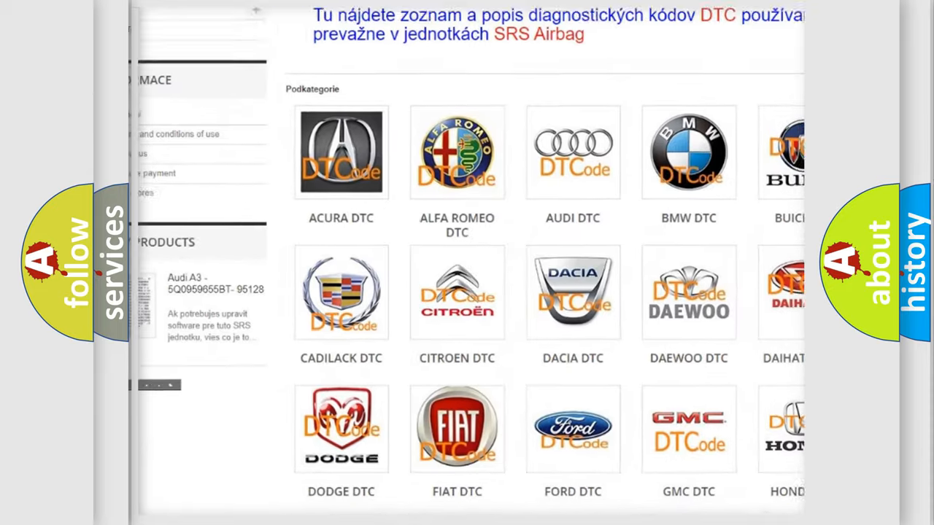
scroll("down", 3)
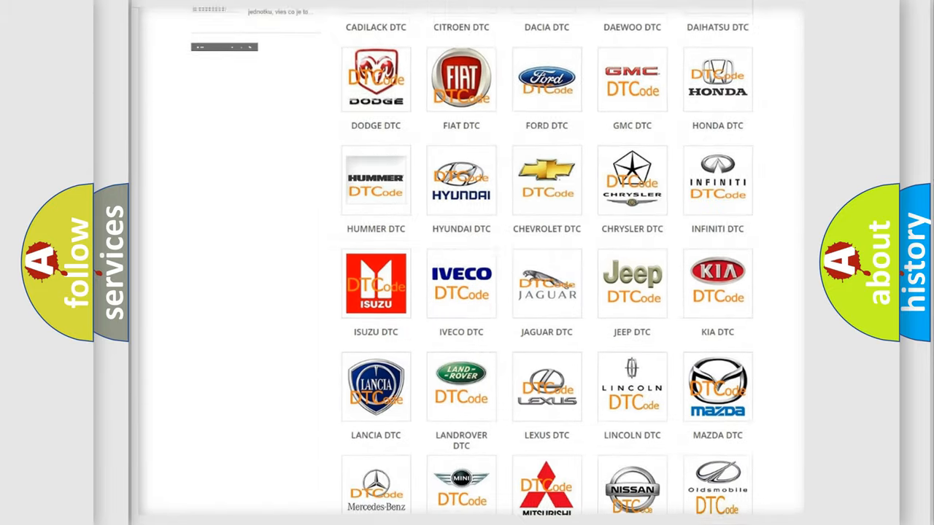
scroll("down", 3)
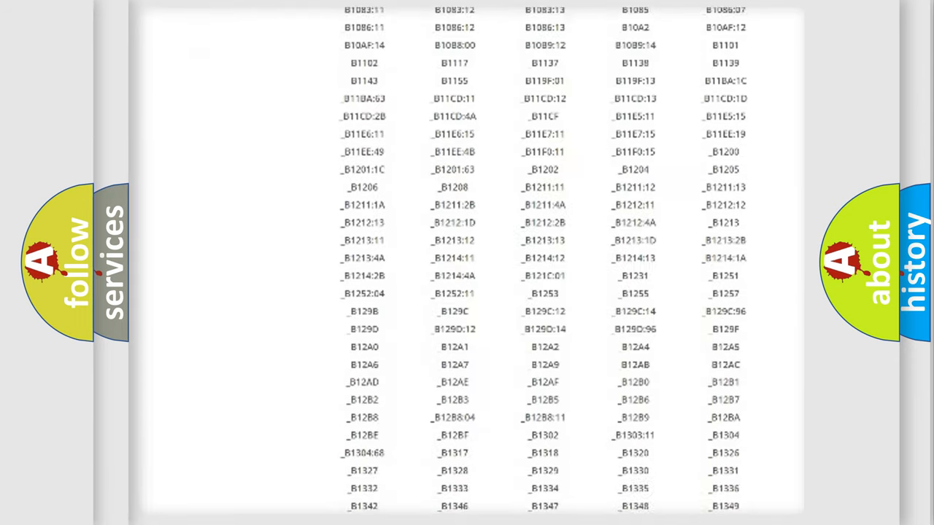
scroll("down", 3)
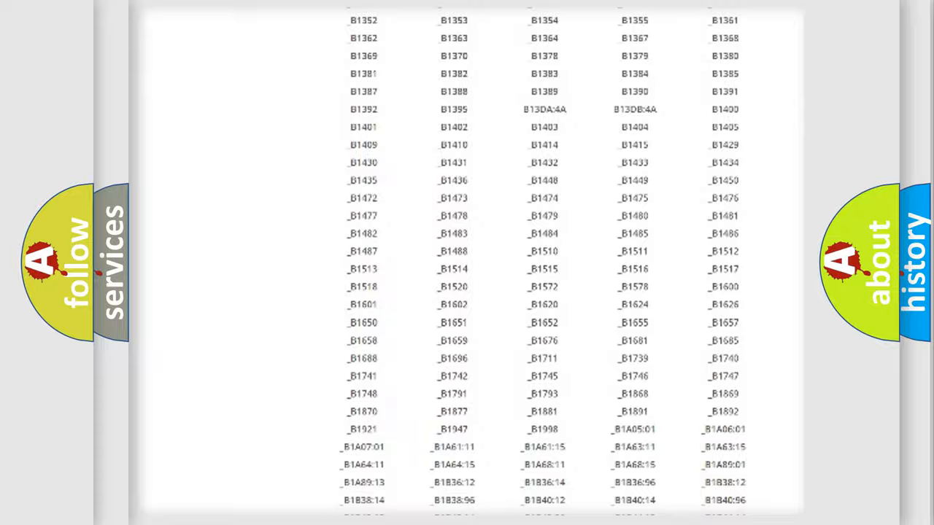